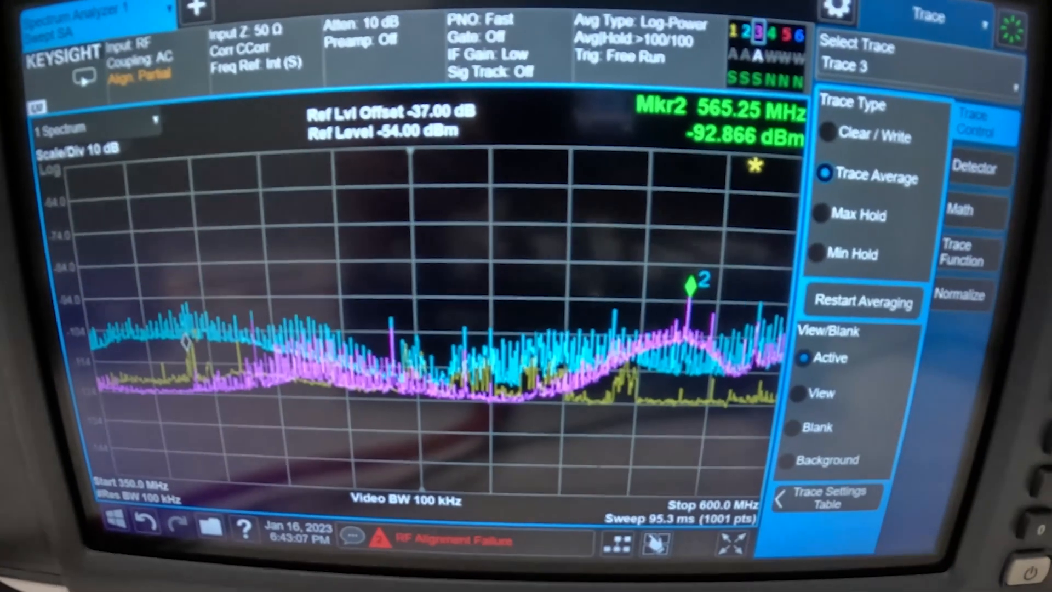
# - Blank Trace 1 (yellow) so only the cyan and magenta averaged traces show, then select another trace
pyautogui.click(852, 65)
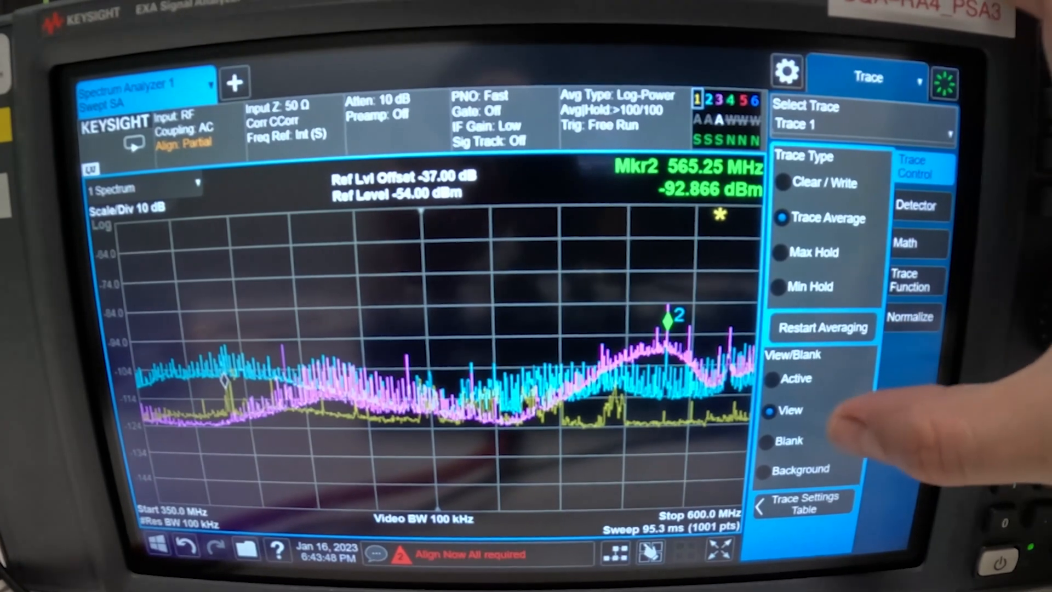
pyautogui.click(820, 327)
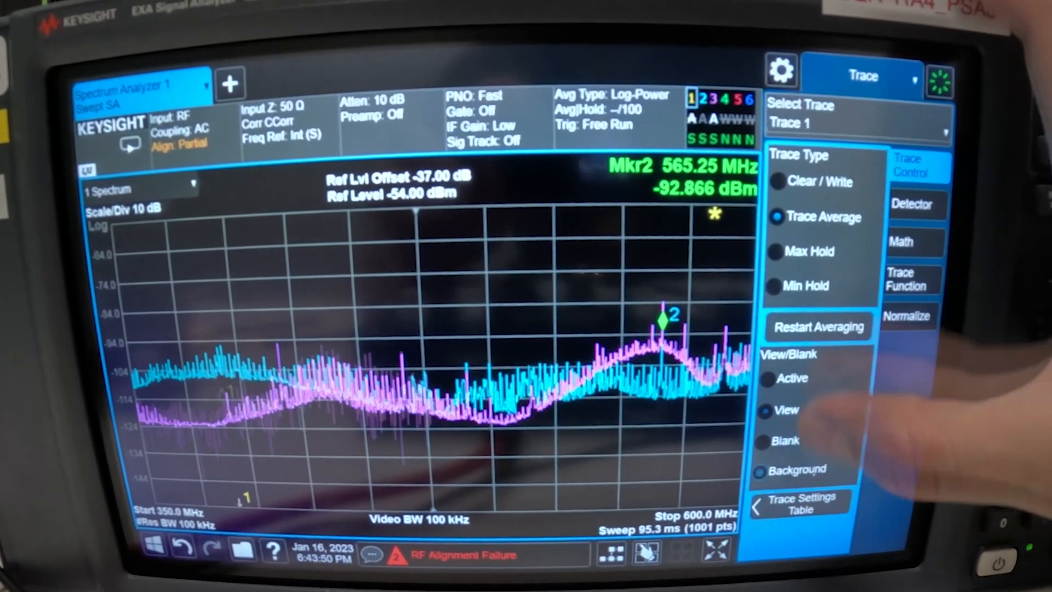
pyautogui.click(857, 123)
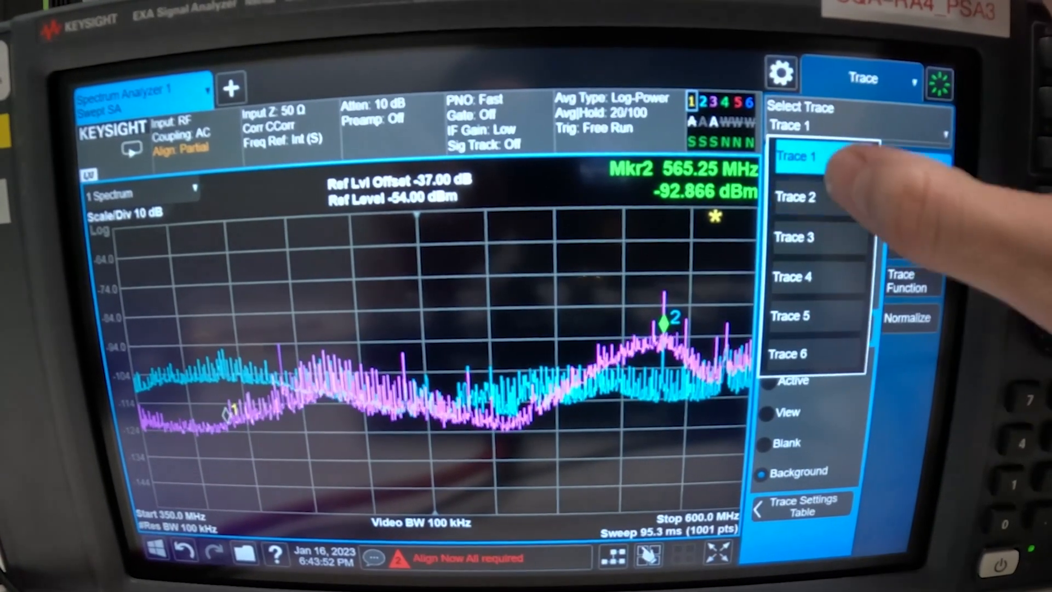
pyautogui.click(796, 196)
pyautogui.write('450')
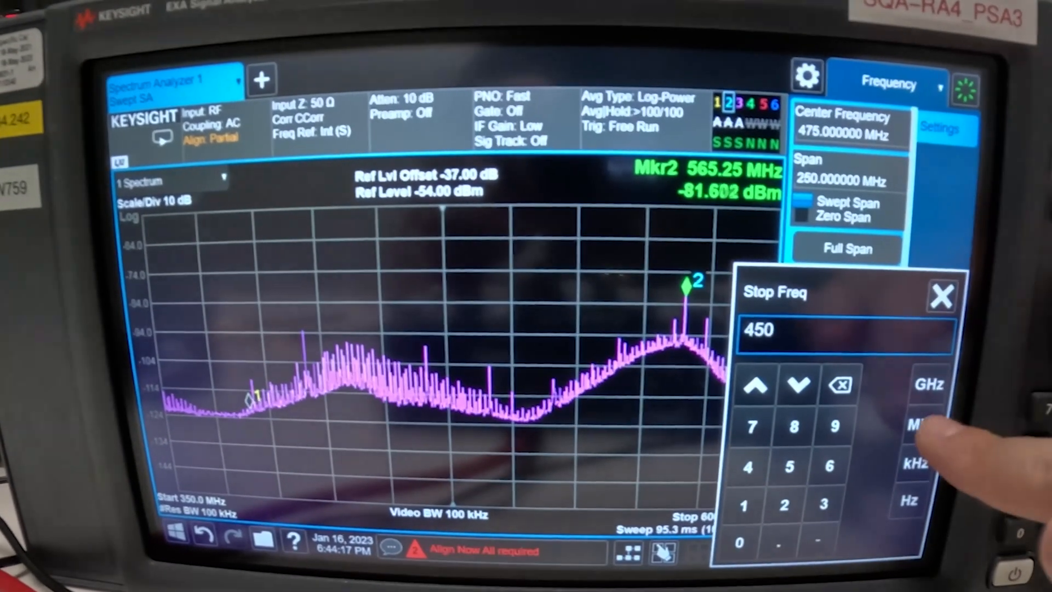
# - Set the stop frequency to 450 MHz and begin entering the 400 MHz start frequency
pyautogui.click(926, 426)
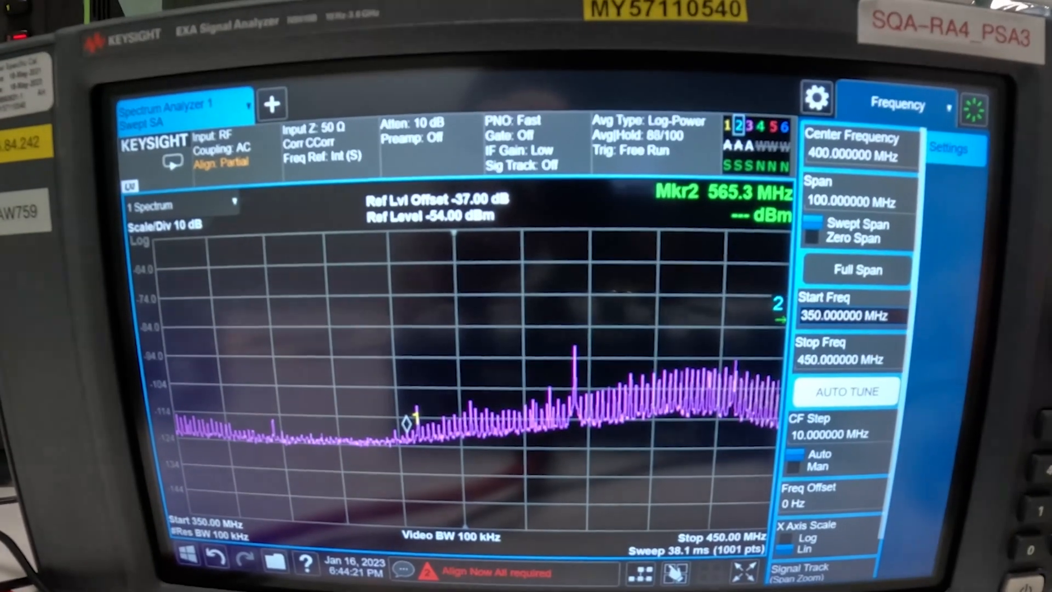
pyautogui.click(848, 315)
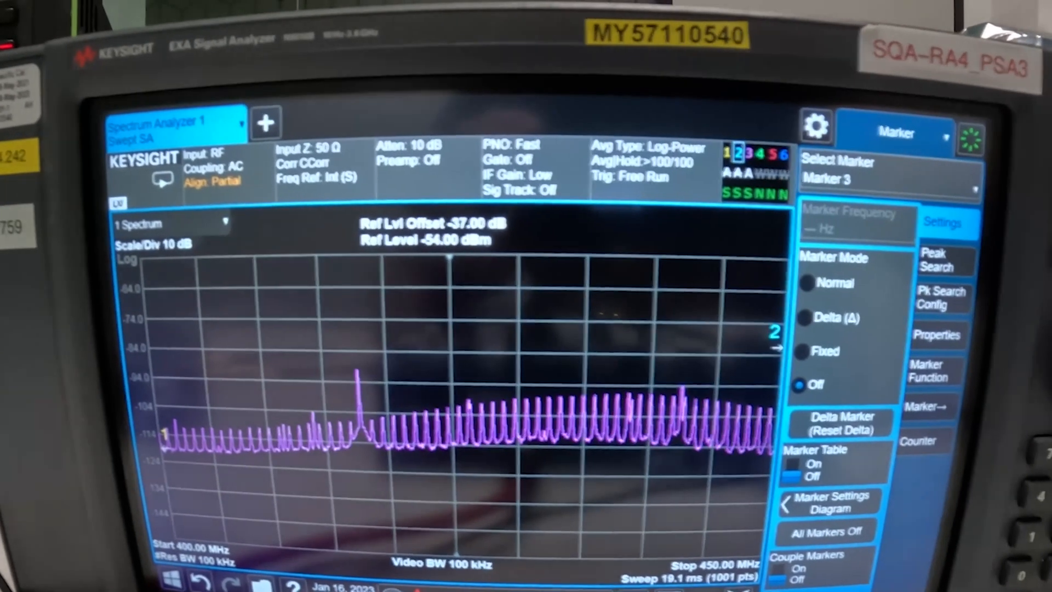
# - Turn on Marker 3 at the 423 MHz clock harmonic and make it a delta marker
pyautogui.click(947, 261)
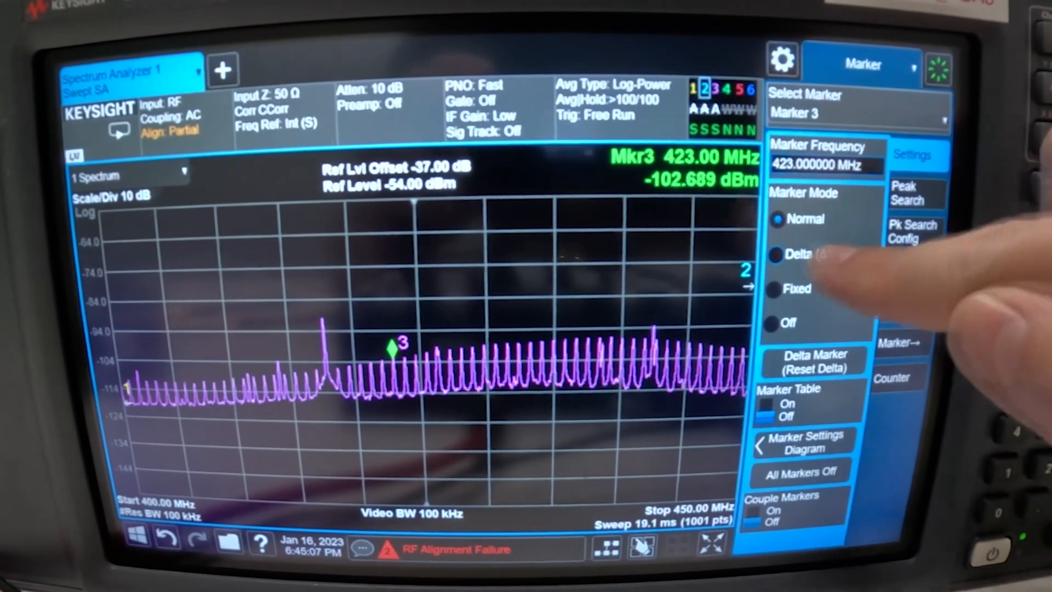
pyautogui.click(799, 255)
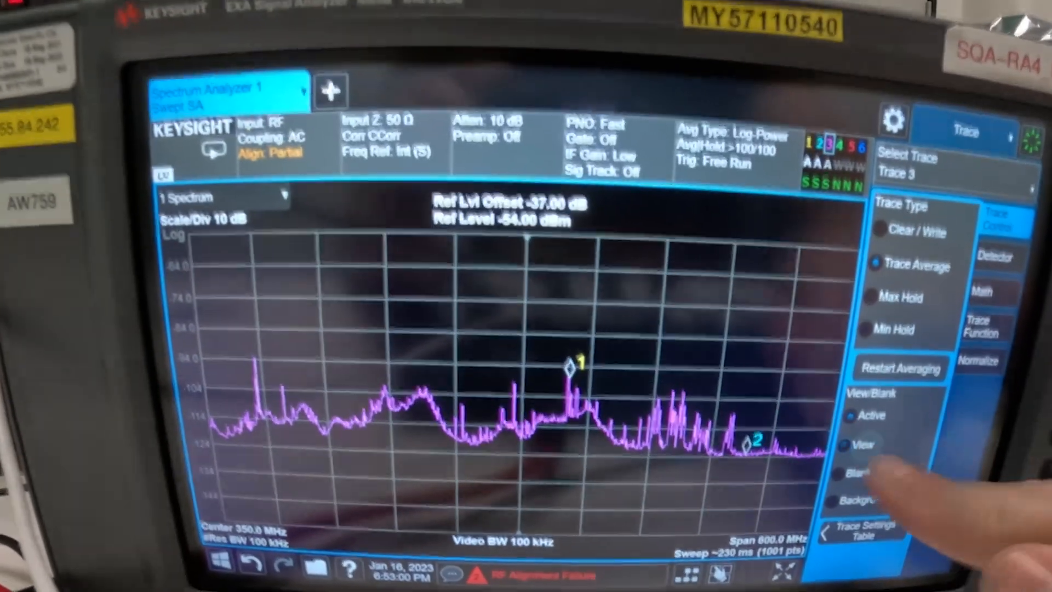
# - Set the trace View/Blank so the cyan averaged trace overlays the magenta one
pyautogui.click(906, 168)
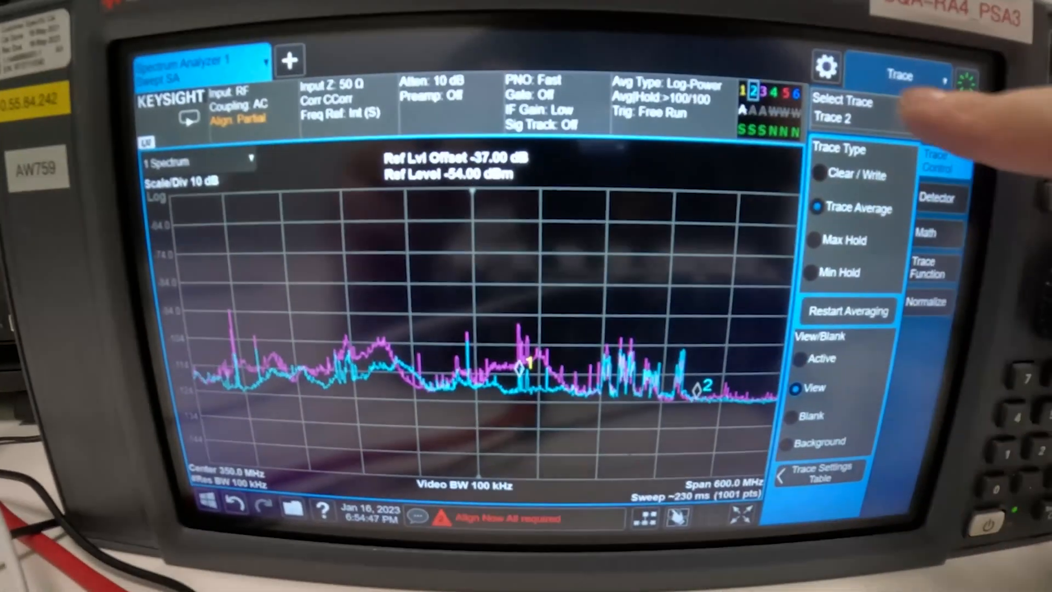
# - Select Trace 1 from the Select Trace list for adjustment
pyautogui.click(842, 118)
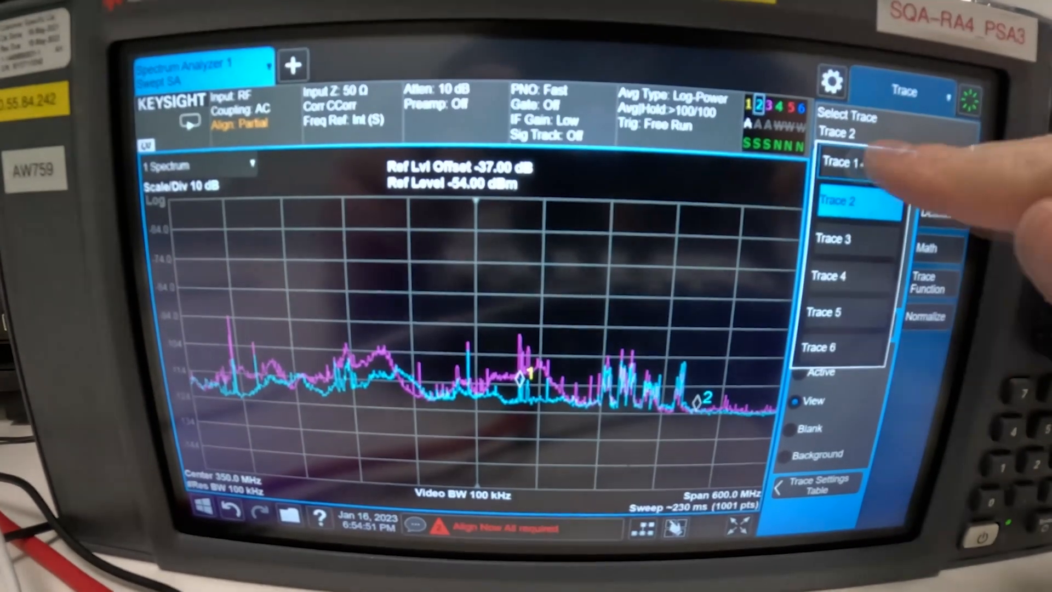
pyautogui.click(844, 162)
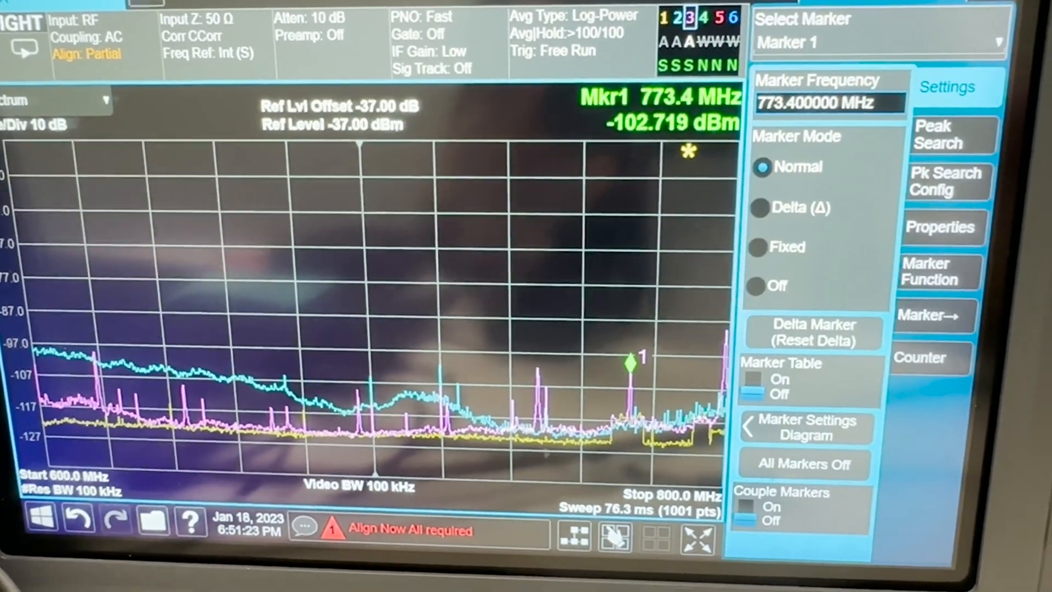
# - Move Marker 1 onto the 747.6 MHz harmonic peak, reading about -100.3 dBm
pyautogui.click(949, 134)
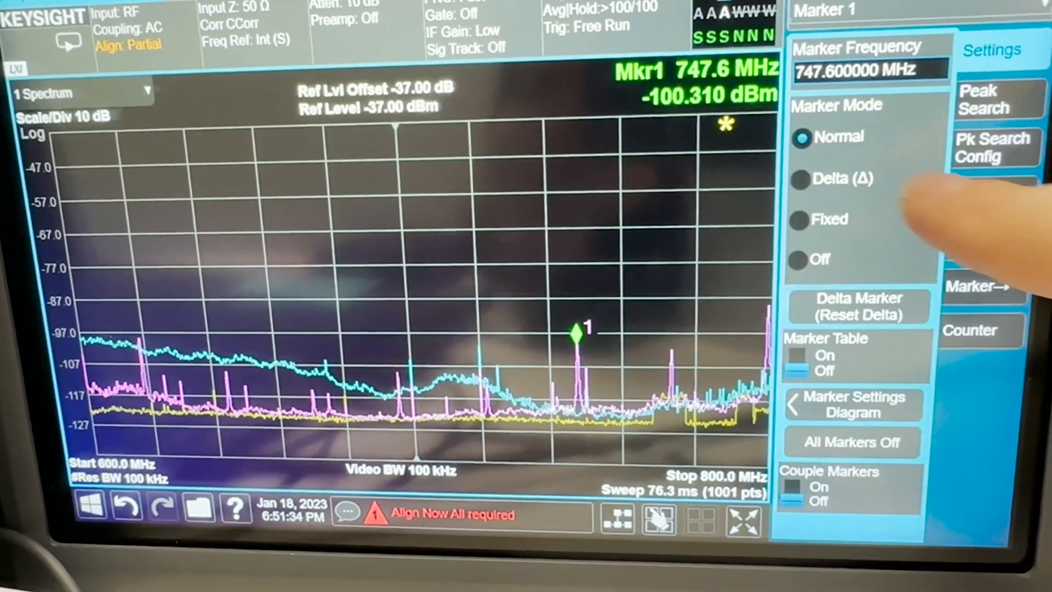
# - Make Marker 1 a delta marker measuring 25.8 MHz and -1.082 dB between harmonics, then go to Save
pyautogui.click(798, 178)
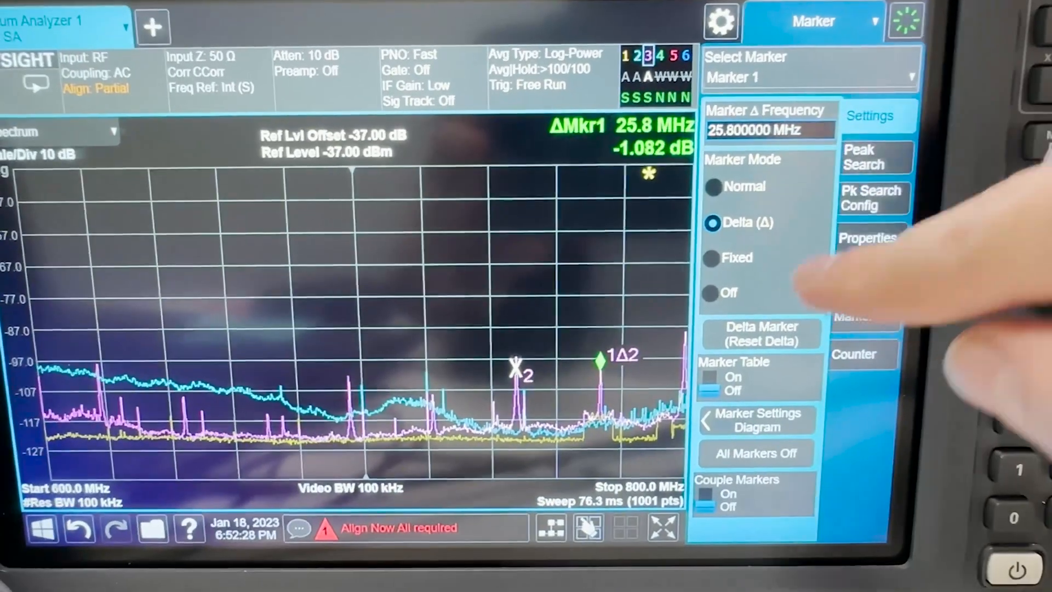
pyautogui.click(710, 293)
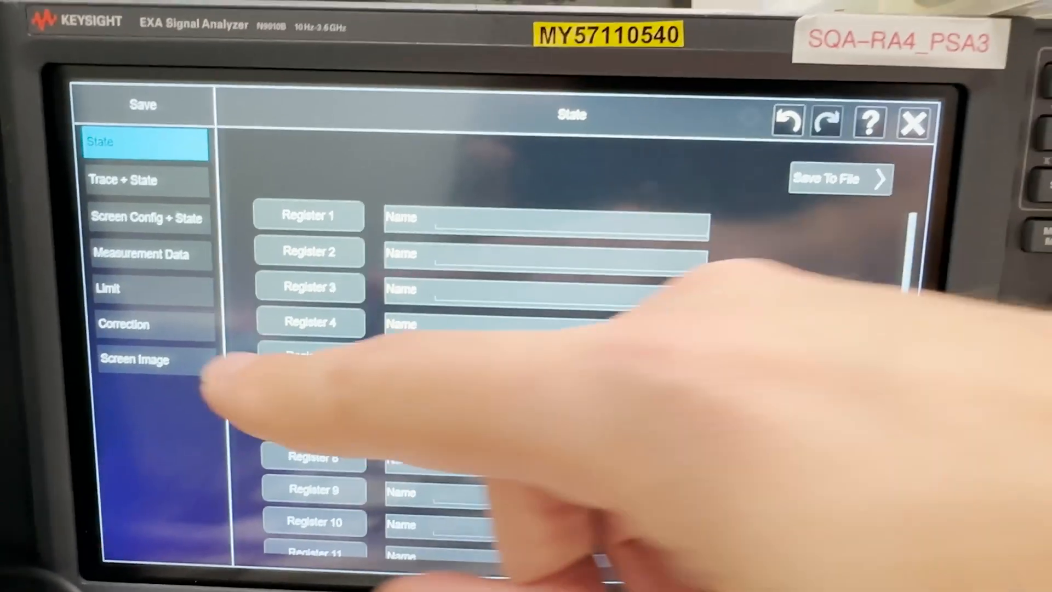
# - Save Trace 3's peak table as measurement data to MeasR_0000.csv
pyautogui.click(148, 253)
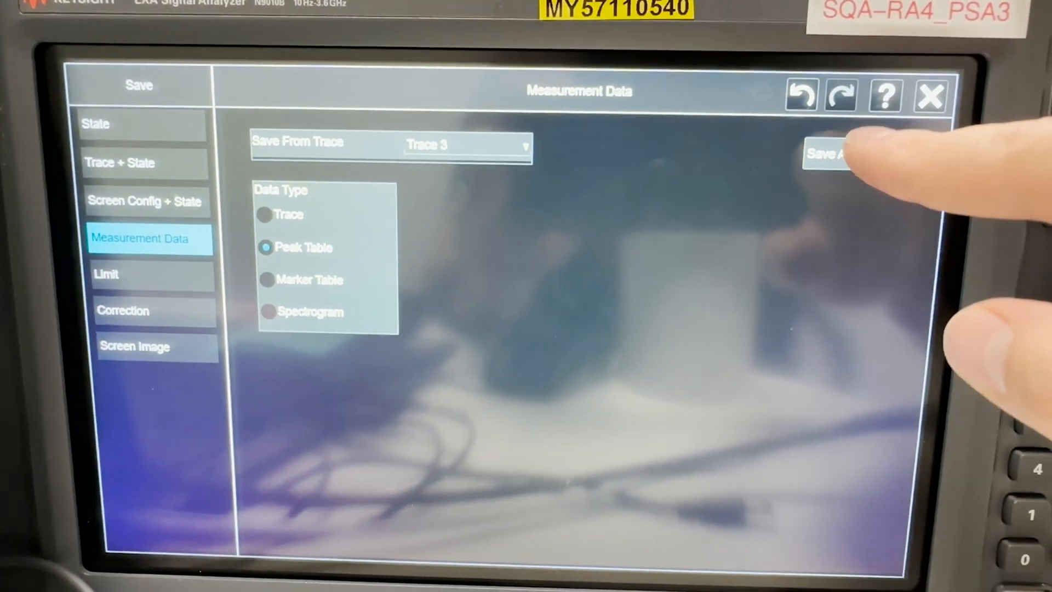
pyautogui.click(832, 154)
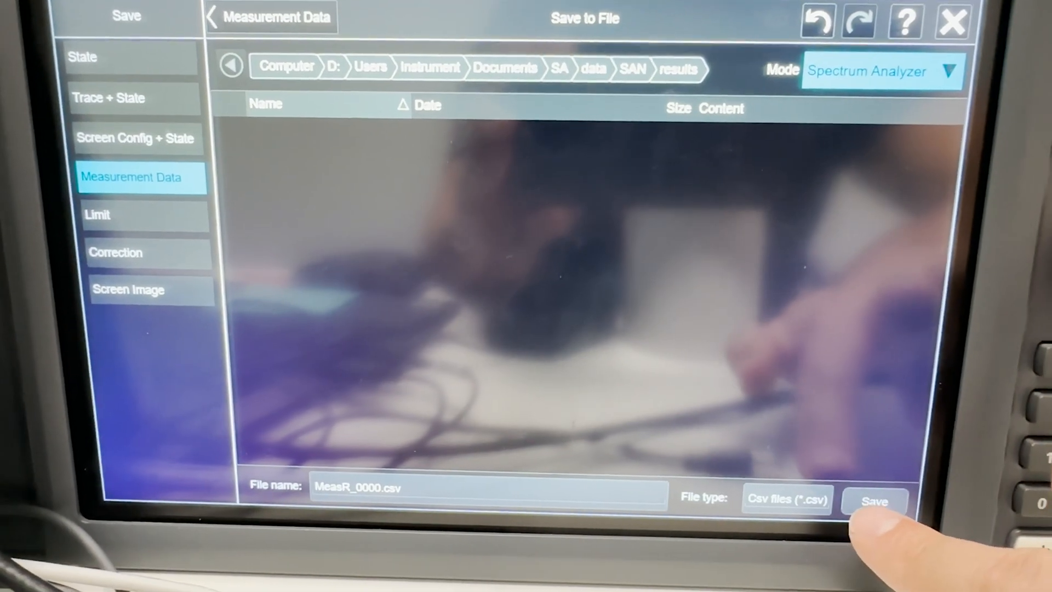
pyautogui.click(875, 501)
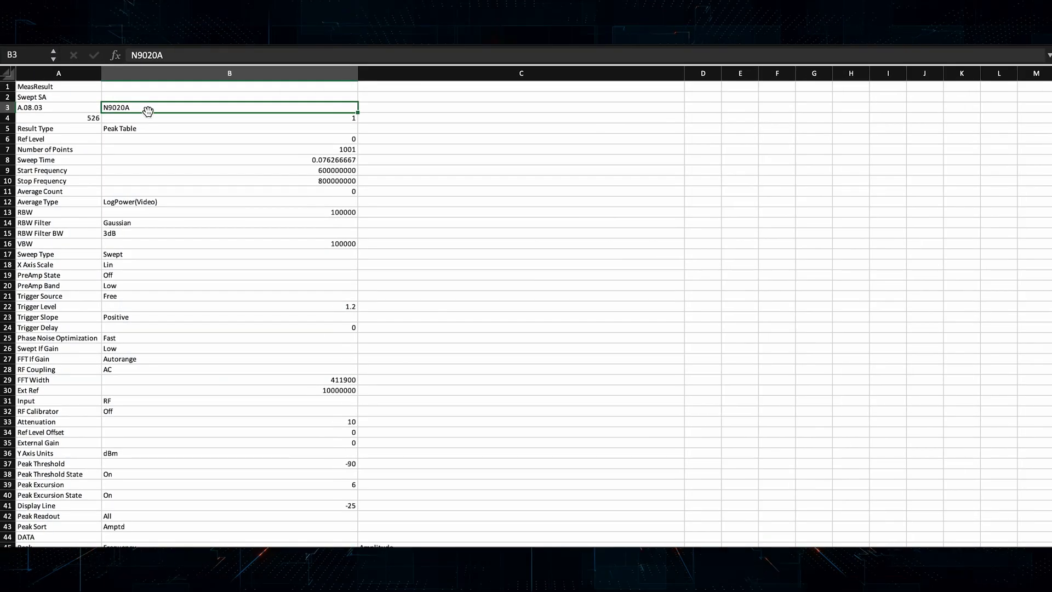
pyautogui.scroll(-3)
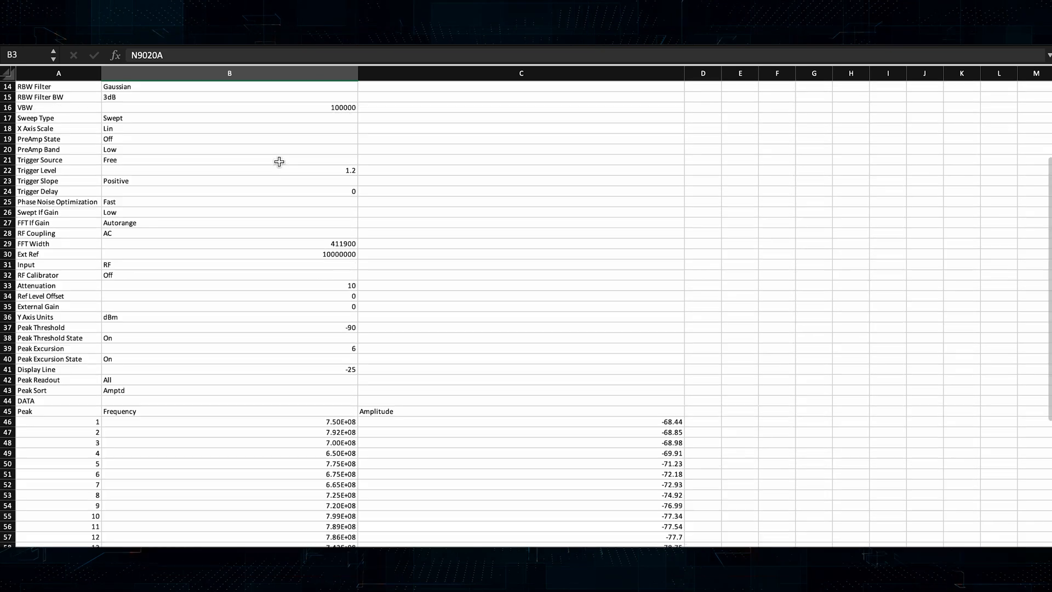
pyautogui.scroll(-3)
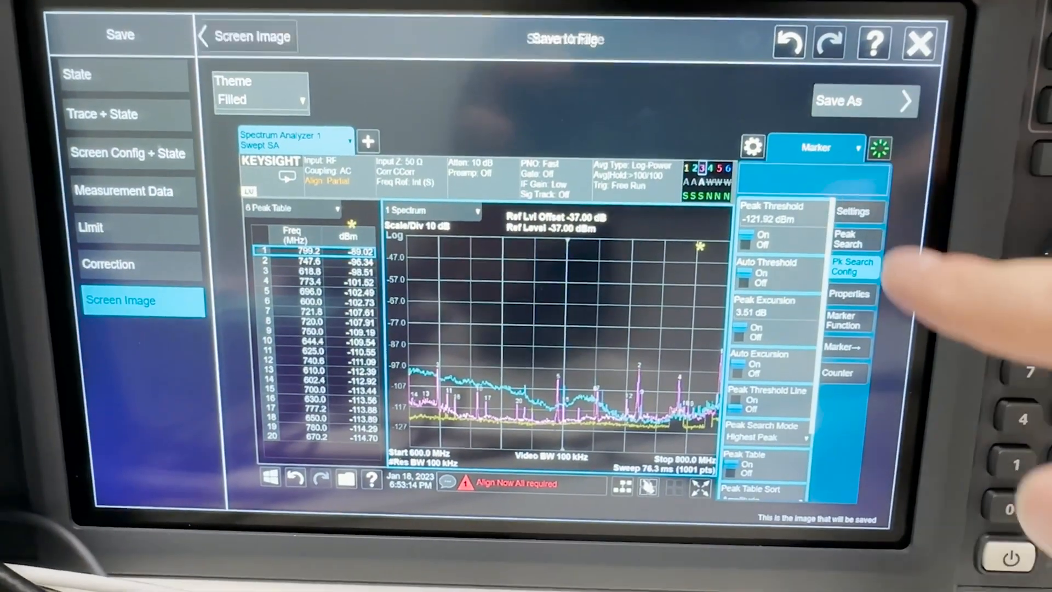
# - Save the screen image as capture_01_0004.png in the screen folder
pyautogui.click(865, 101)
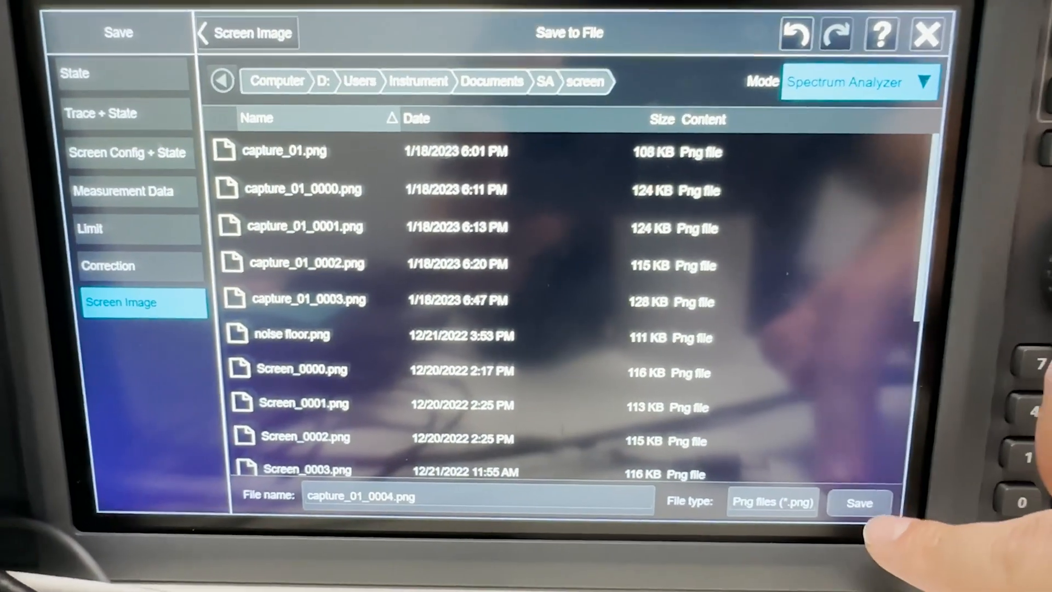
pyautogui.click(861, 503)
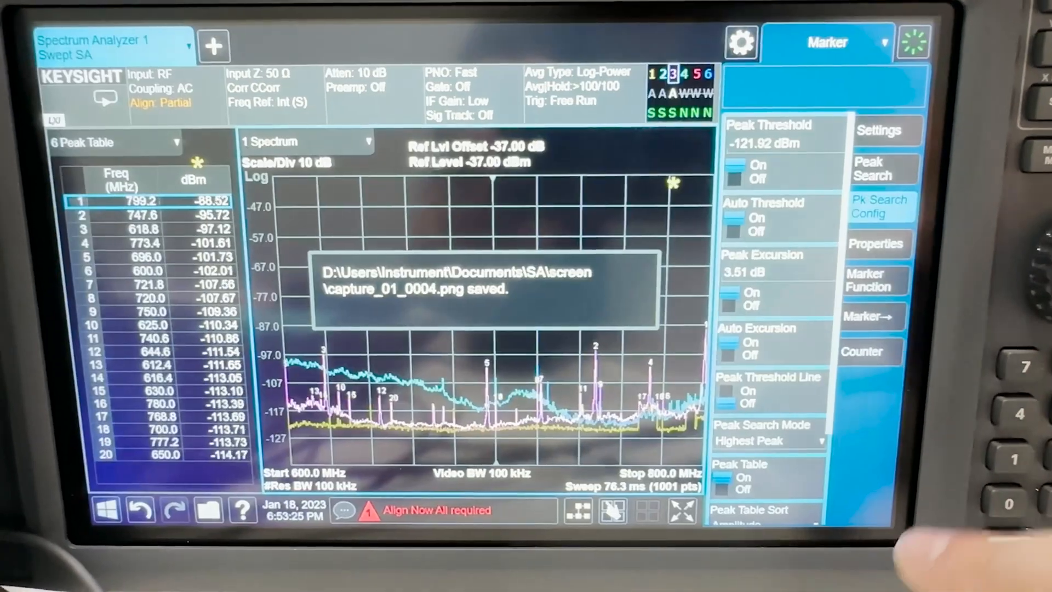